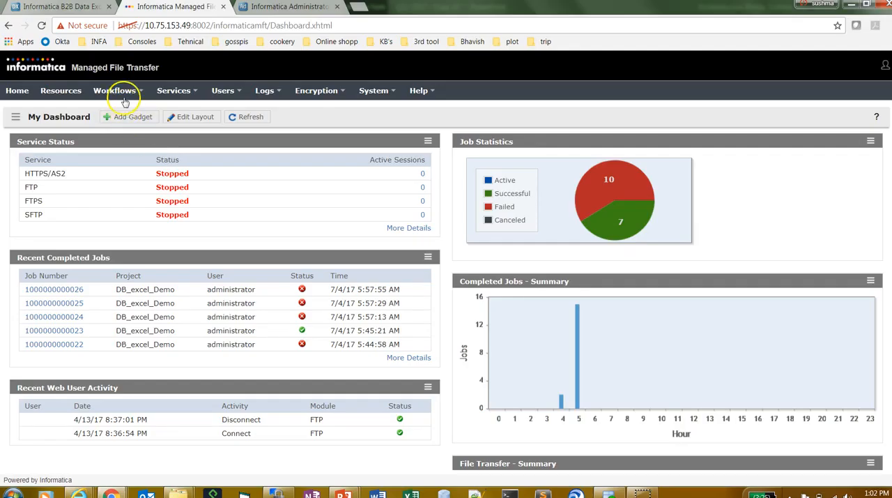
Open the DB_excel project from the DBproject folder in Project Designer.
click(115, 89)
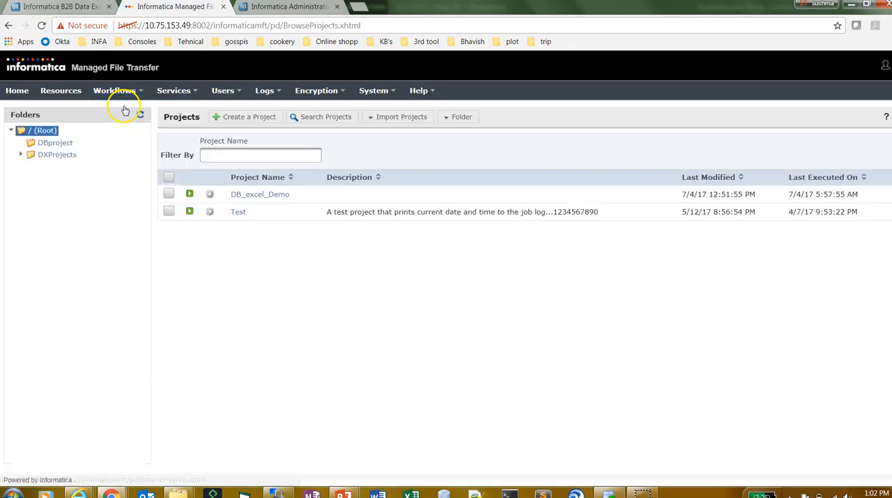
click(56, 142)
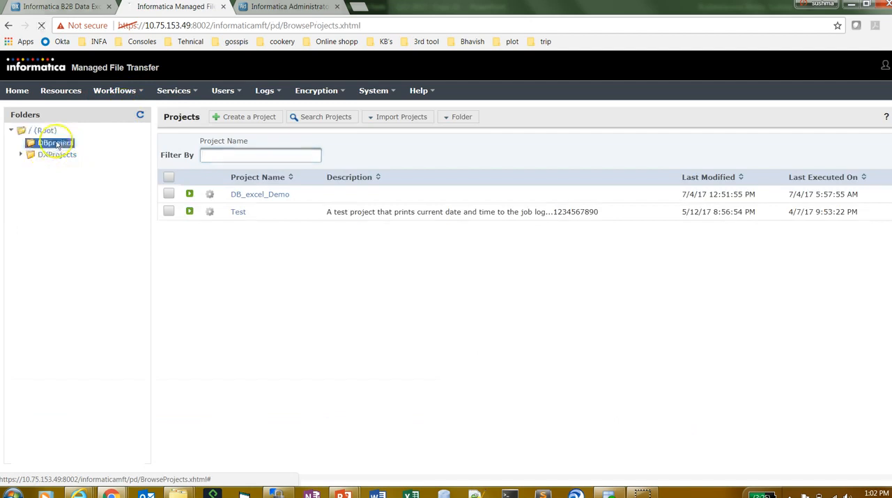
click(54, 142)
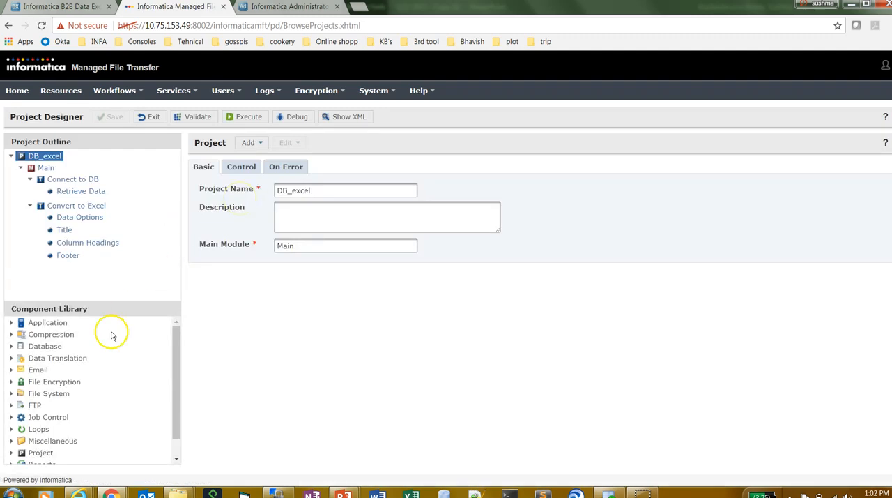
mouse_move(21, 388)
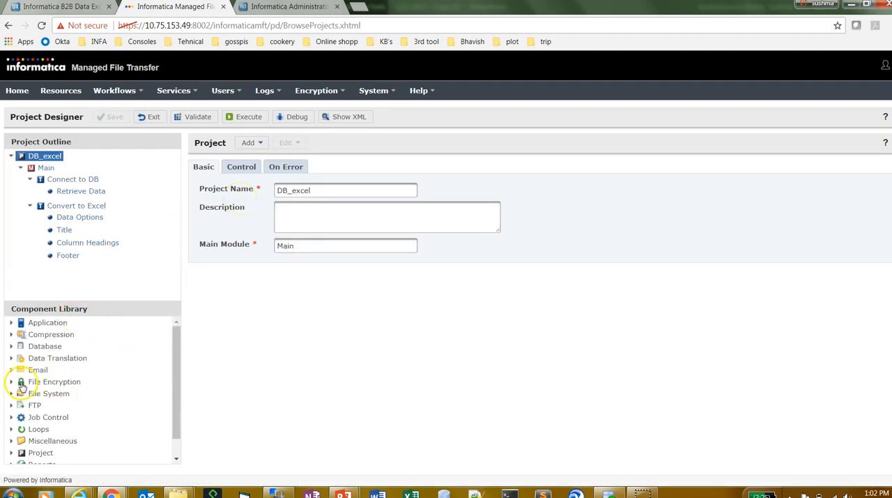
Add a PGP Sign step from File Encryption, labelled 'PGP Signature'.
click(11, 382)
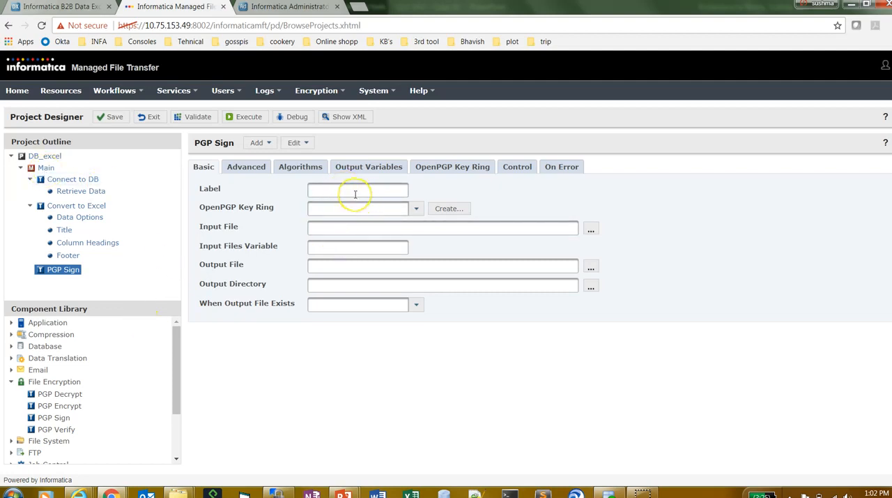
text(P)
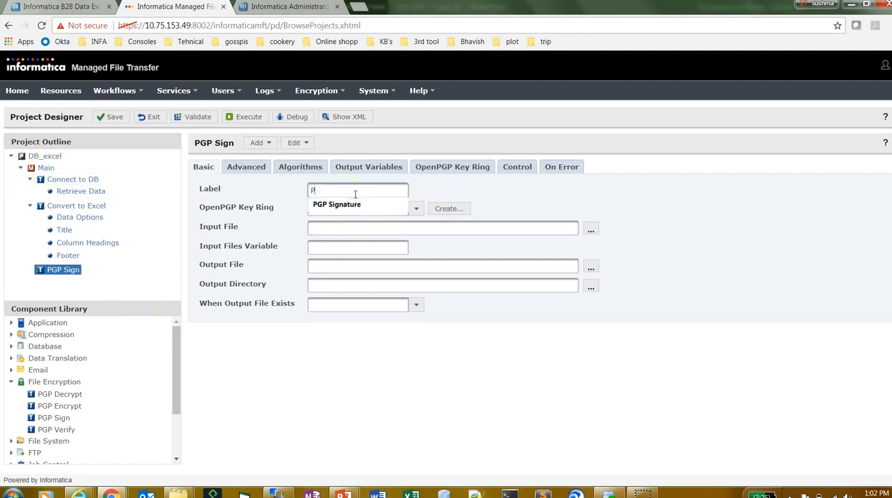
click(338, 204)
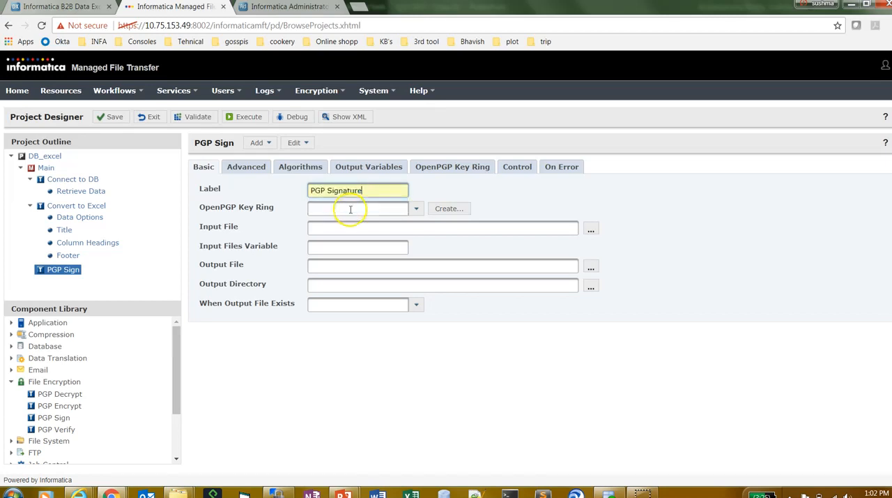
mouse_move(240, 222)
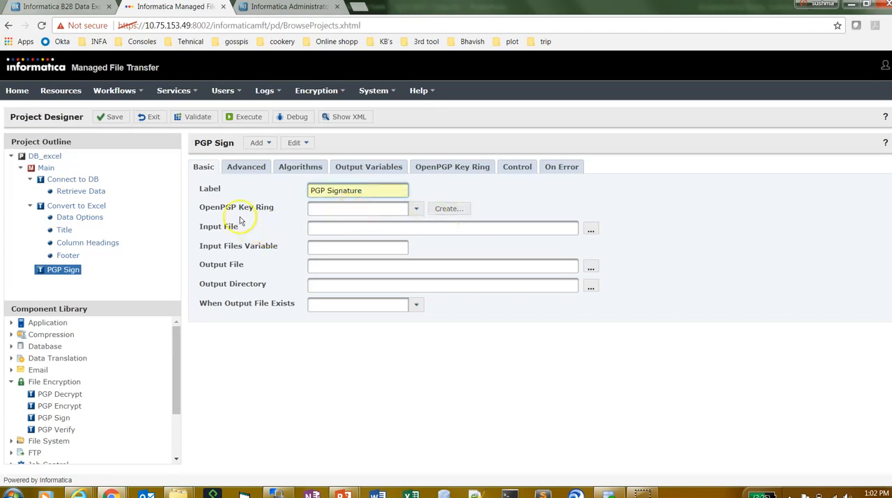
click(449, 209)
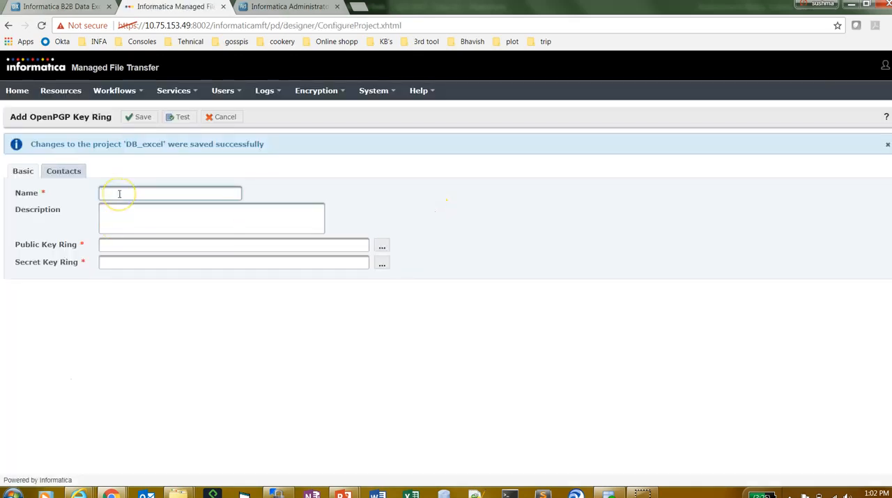
Create a key ring with pubring.pkr and secring.skr from the pgp folder and save it.
text(Basic)
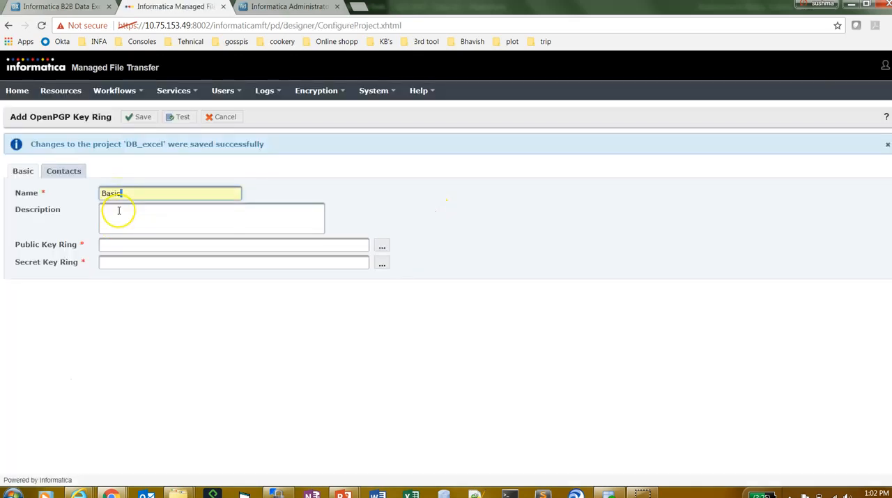
click(382, 245)
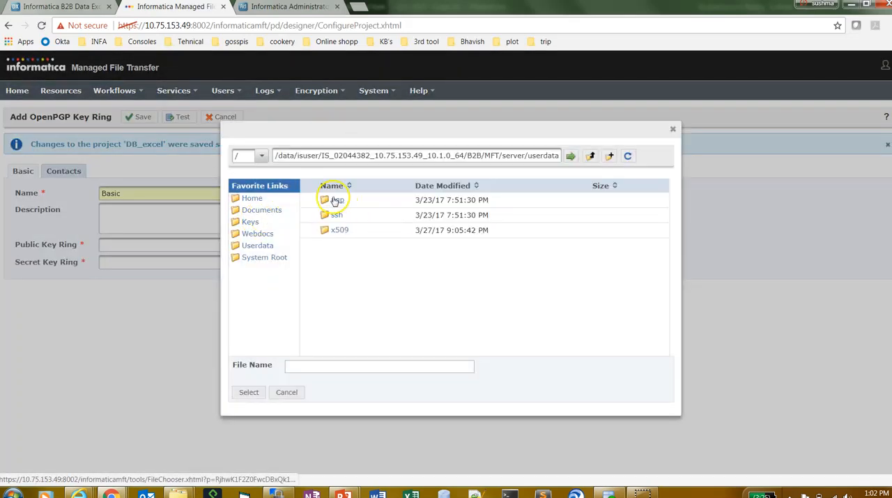
double_click(337, 201)
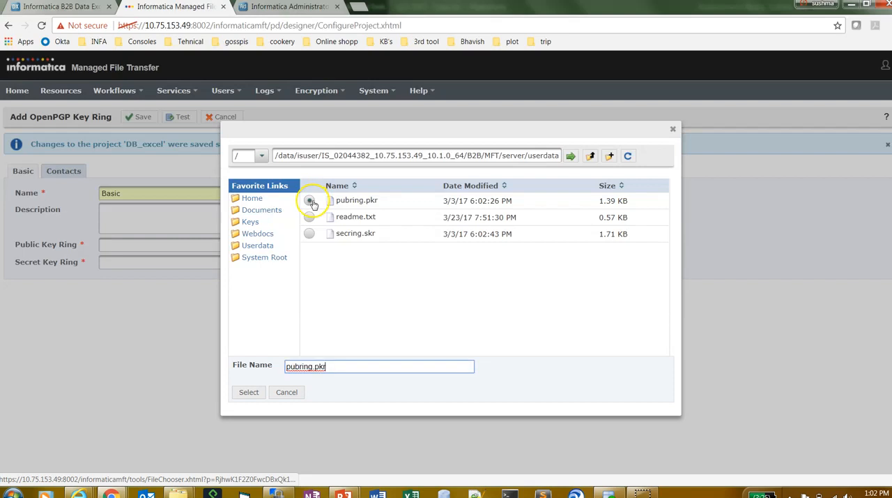
click(248, 392)
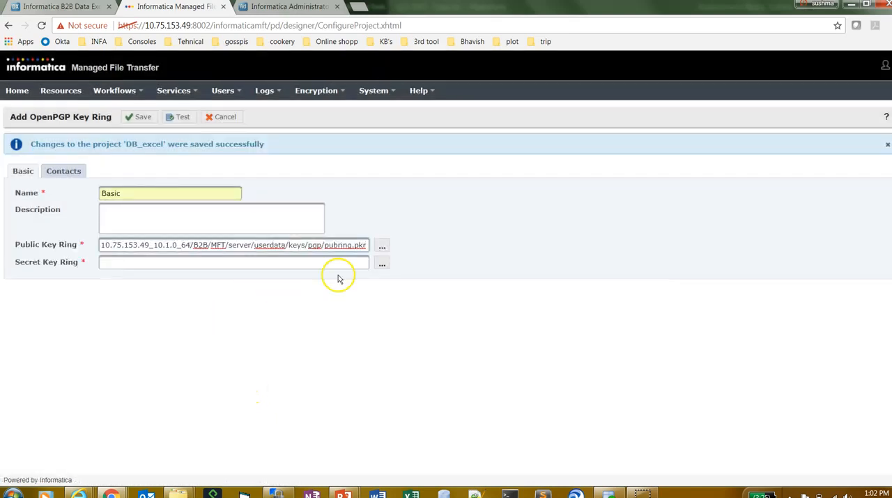
click(382, 264)
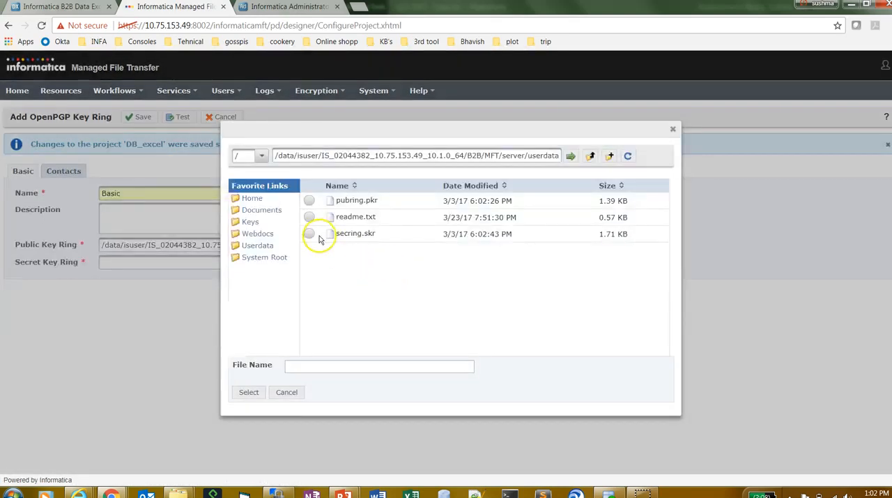
click(248, 391)
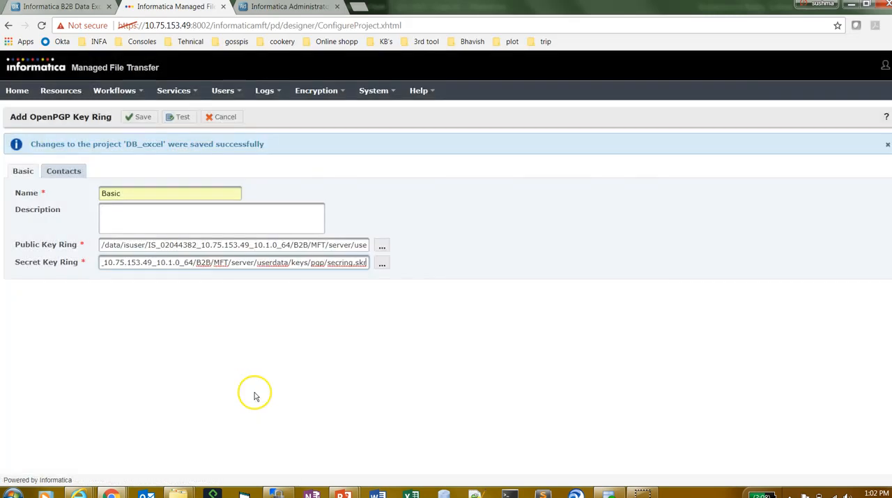
click(139, 117)
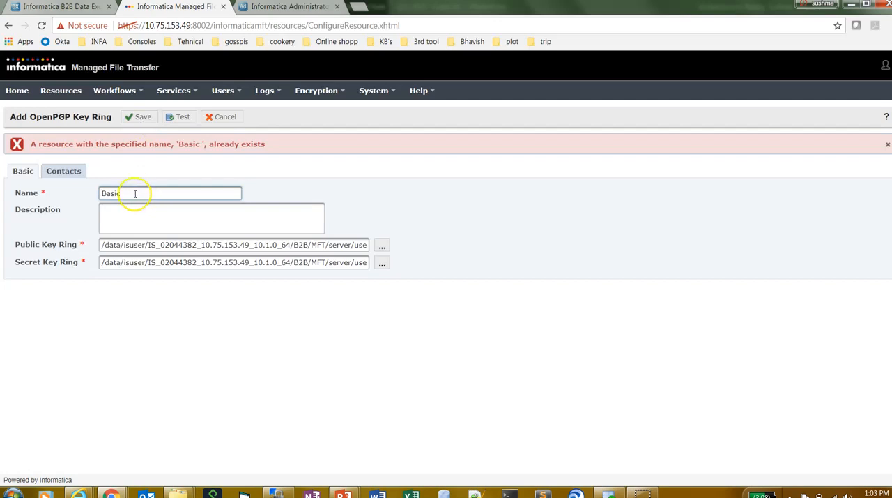
mouse_move(134, 193)
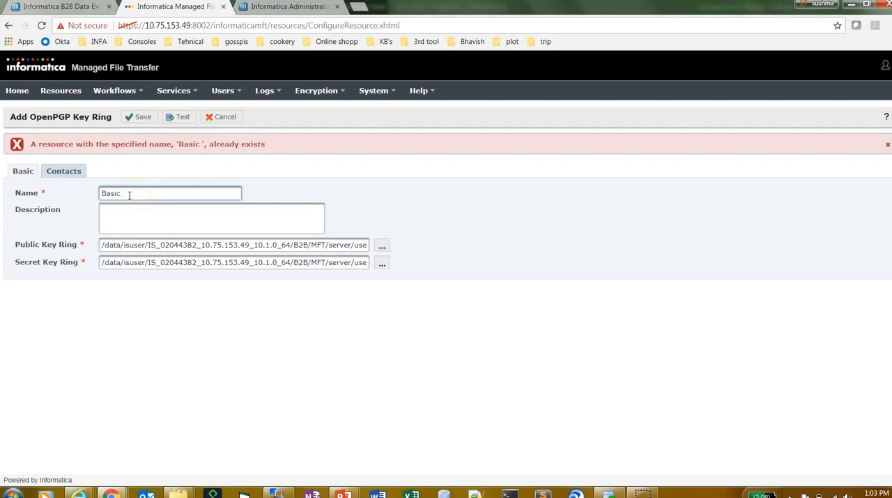
Rename the key ring to Basic_PGP and save it again.
click(170, 192)
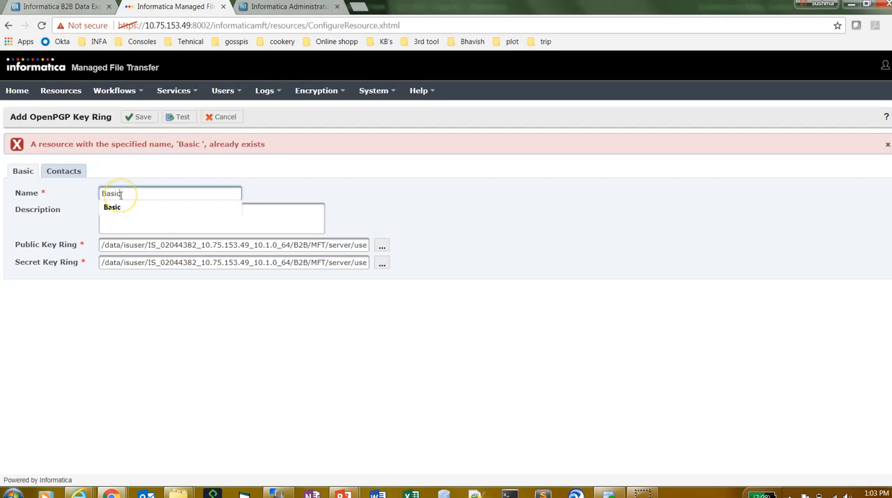
text(P)
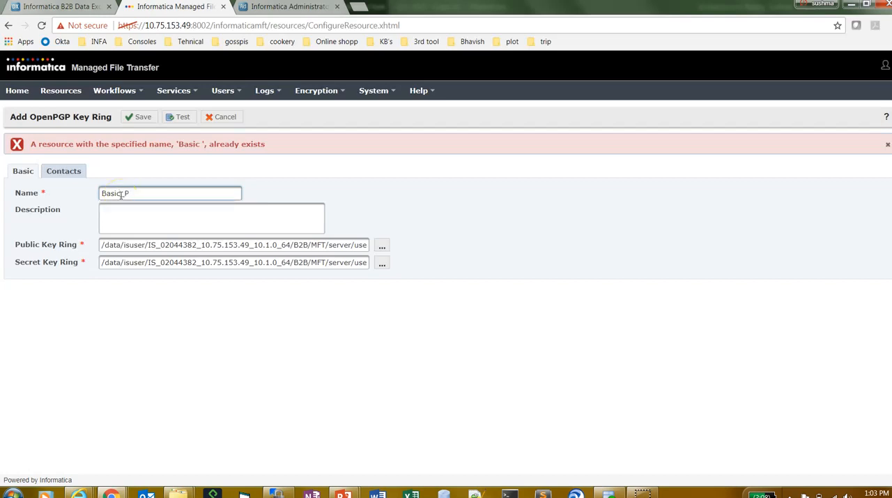
text(GH)
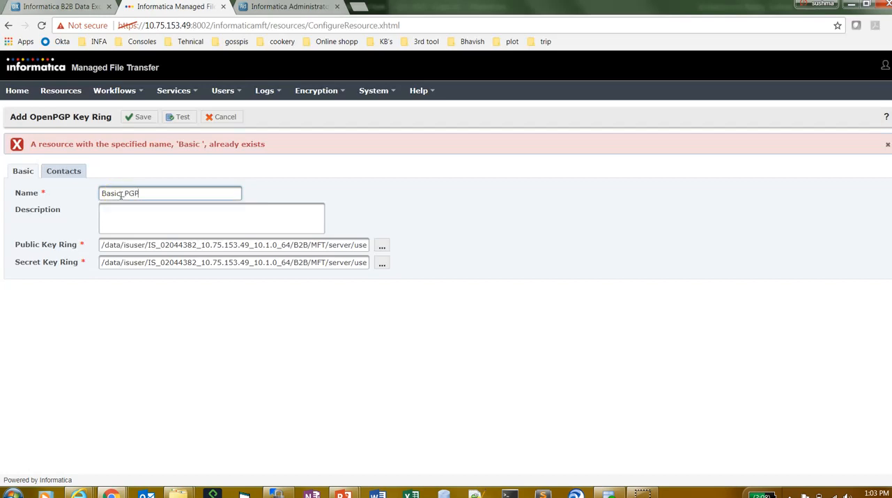
click(138, 117)
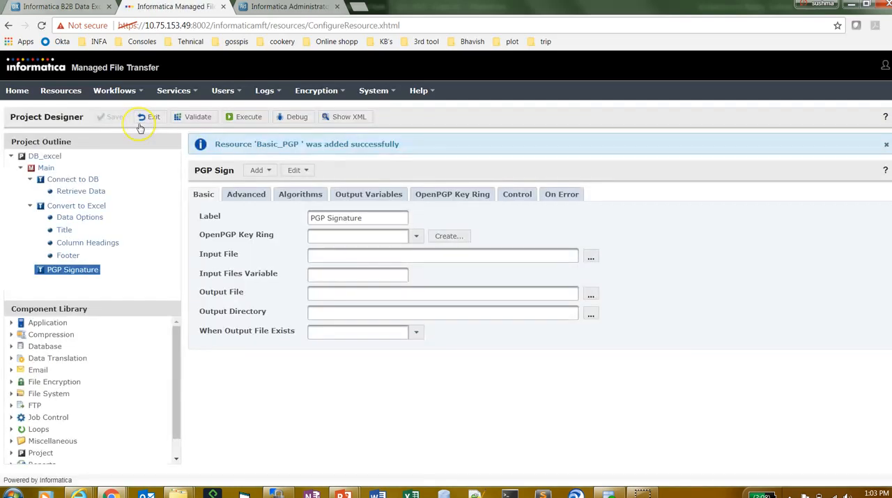
mouse_move(53, 463)
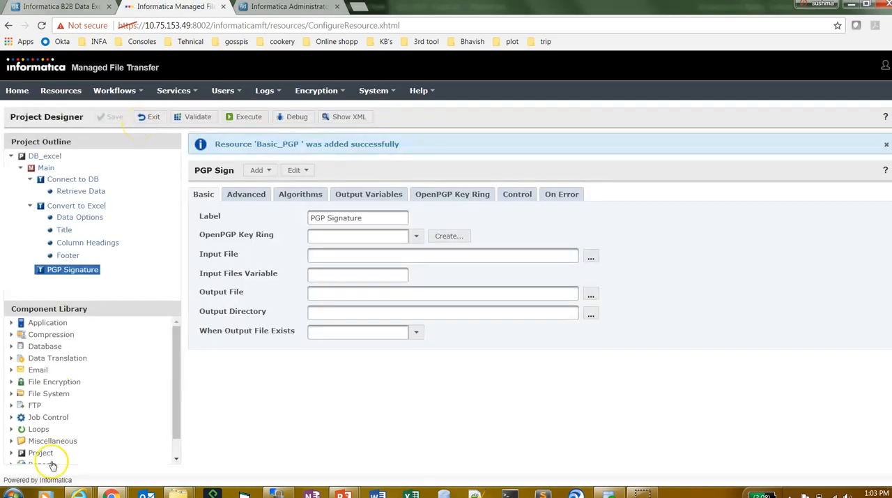
click(449, 235)
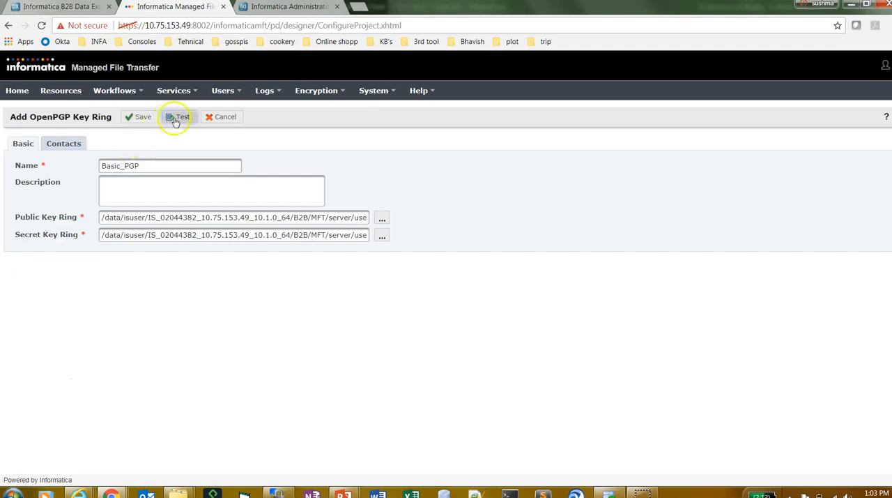
click(182, 117)
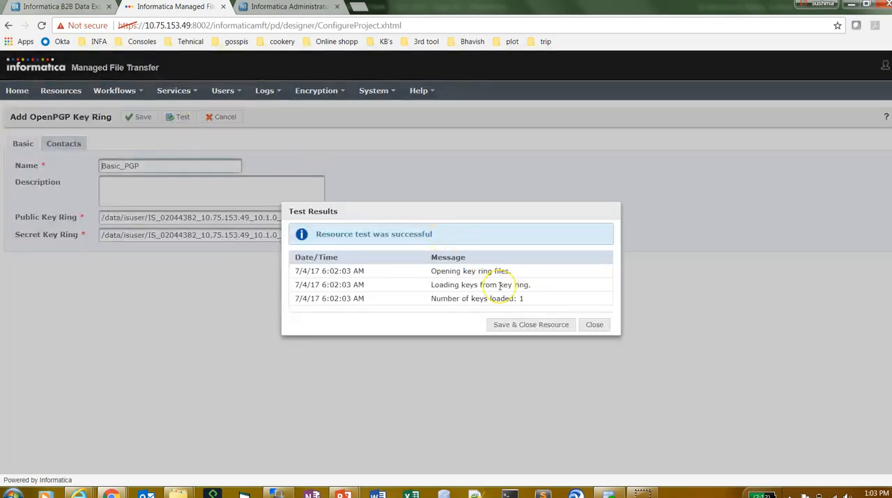
mouse_move(563, 337)
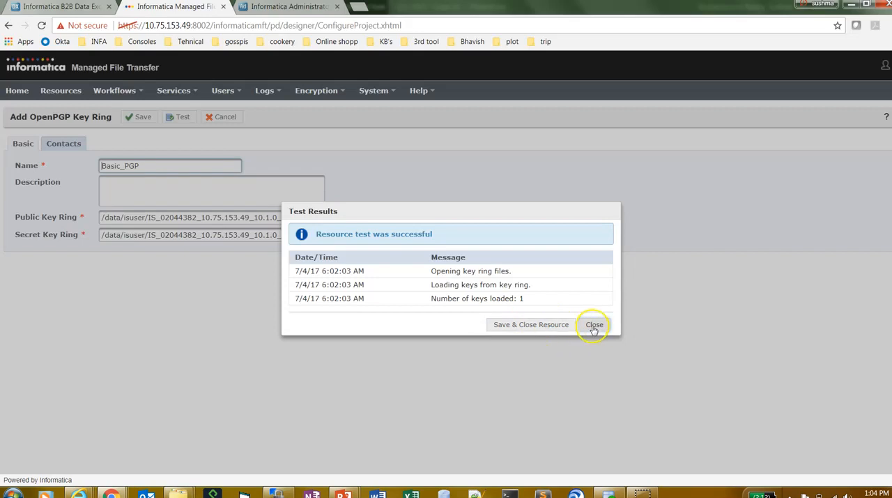
click(594, 323)
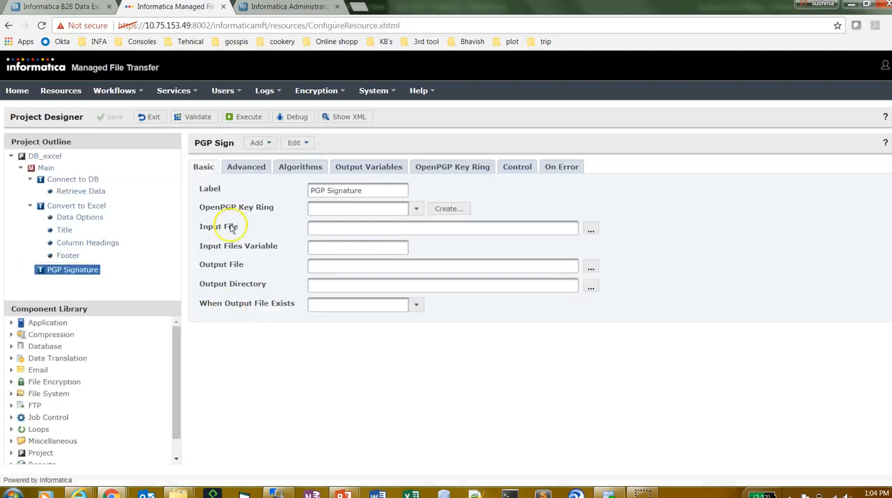
Choose Basic_PGP as the key ring and /data/isuser/input.txt as the input file.
click(415, 208)
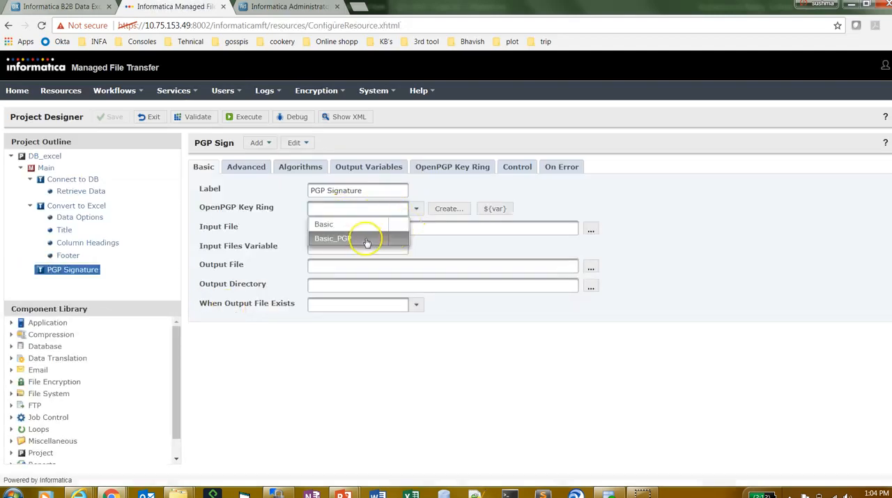
click(332, 237)
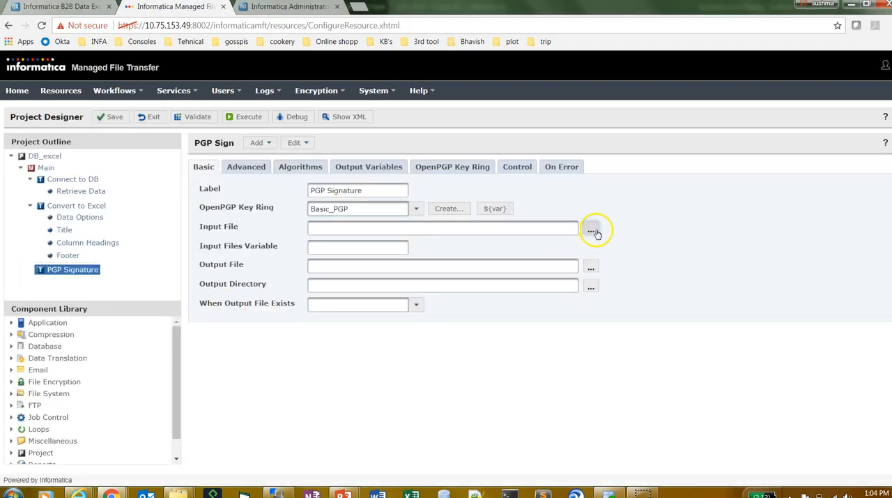
click(591, 232)
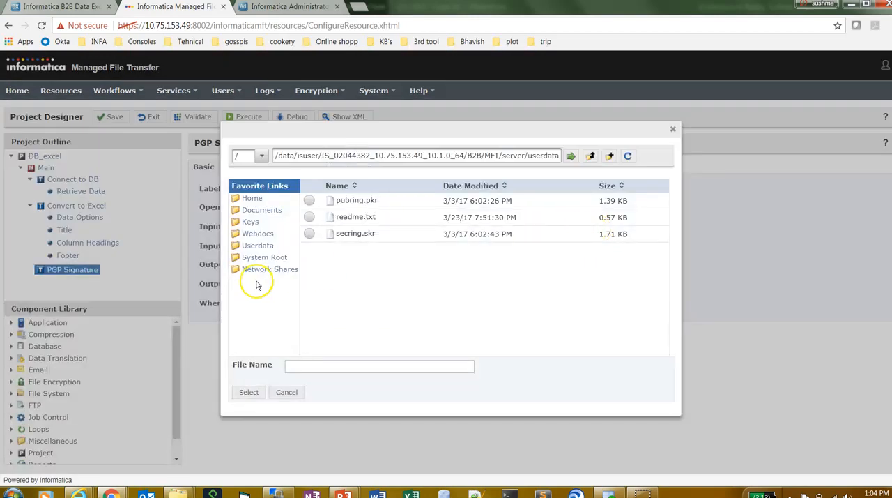
mouse_move(251, 198)
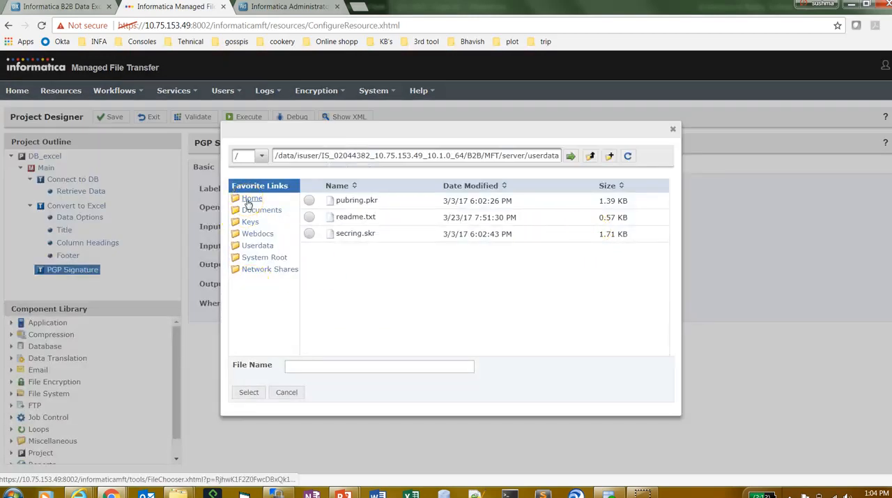
click(252, 198)
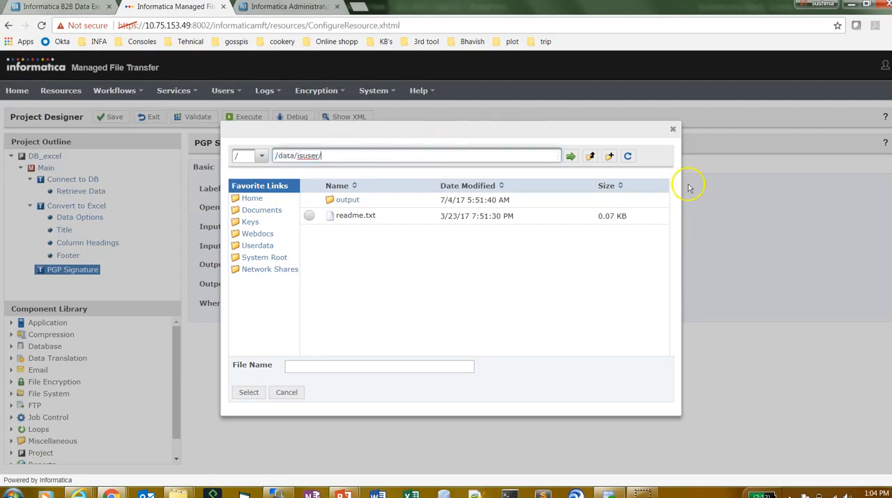
click(591, 156)
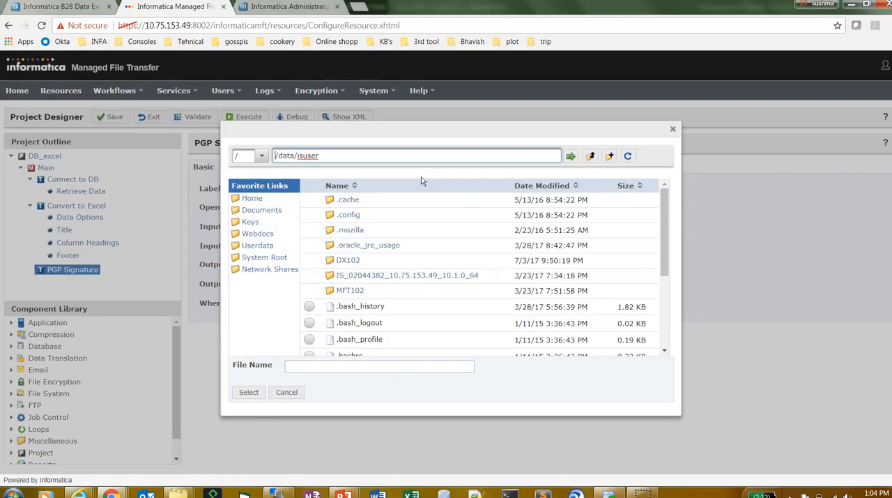
scroll(down, 3)
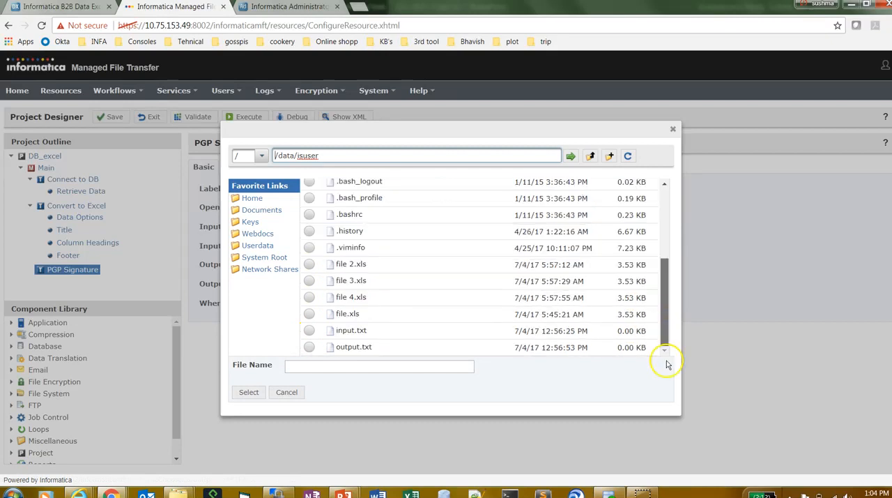
click(310, 329)
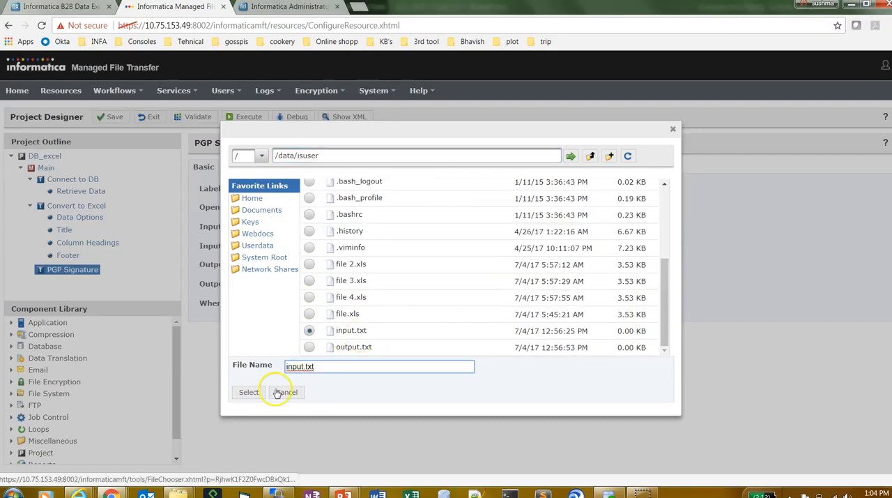
click(248, 392)
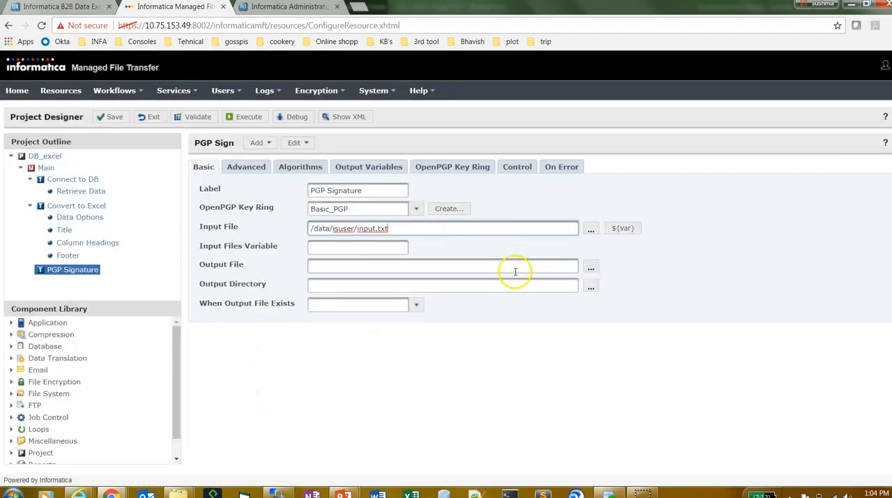
Set the output file to /data/isuser/output.txt and review the When Output File Exists choices.
click(591, 266)
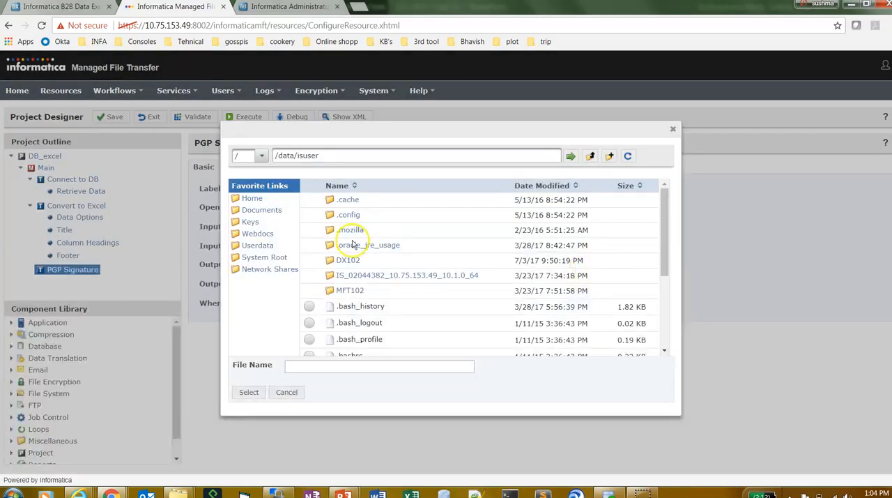
mouse_move(667, 376)
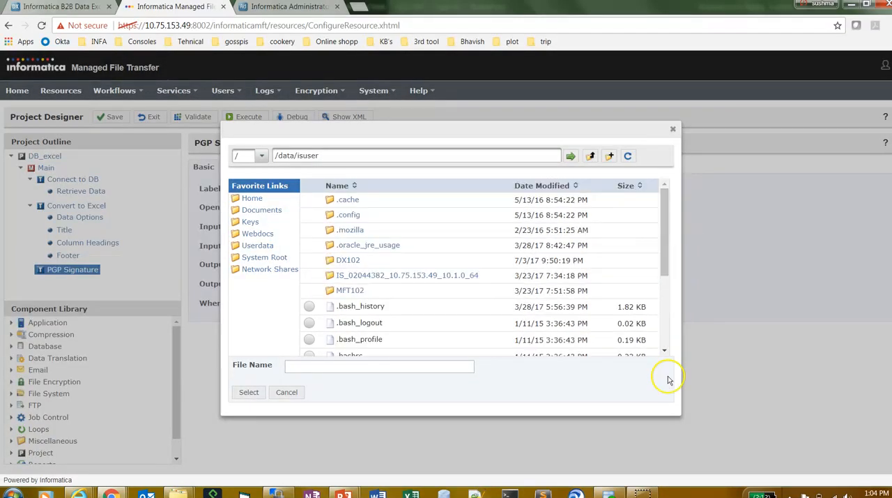
scroll(down, 3)
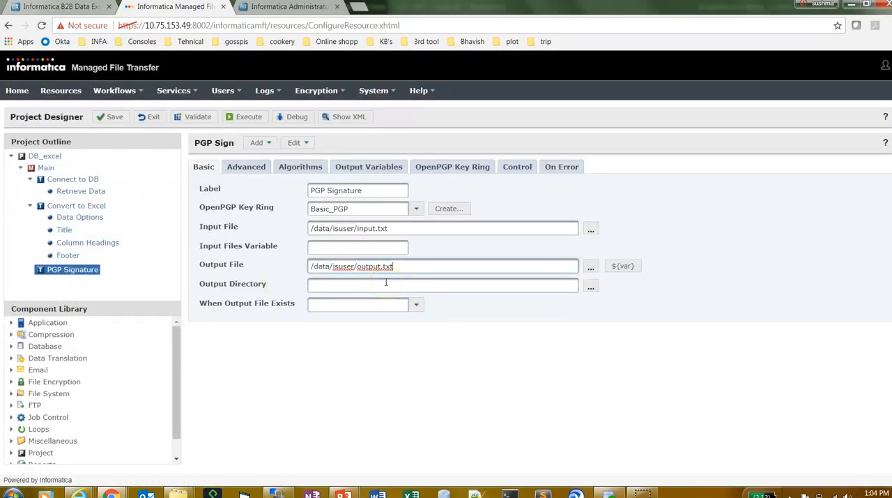
mouse_move(388, 332)
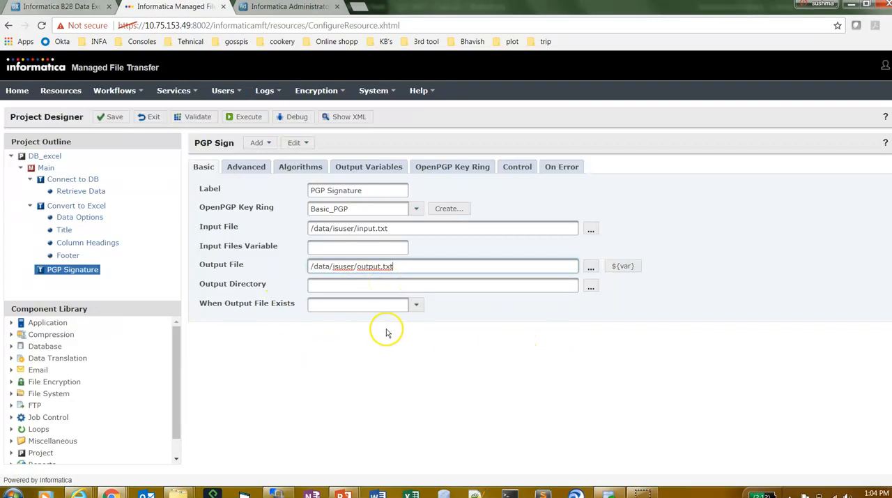
click(415, 306)
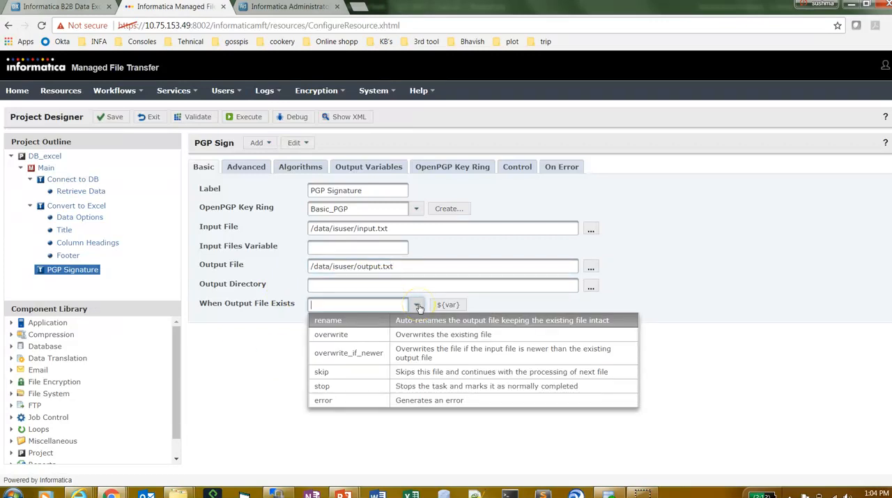
mouse_move(351, 353)
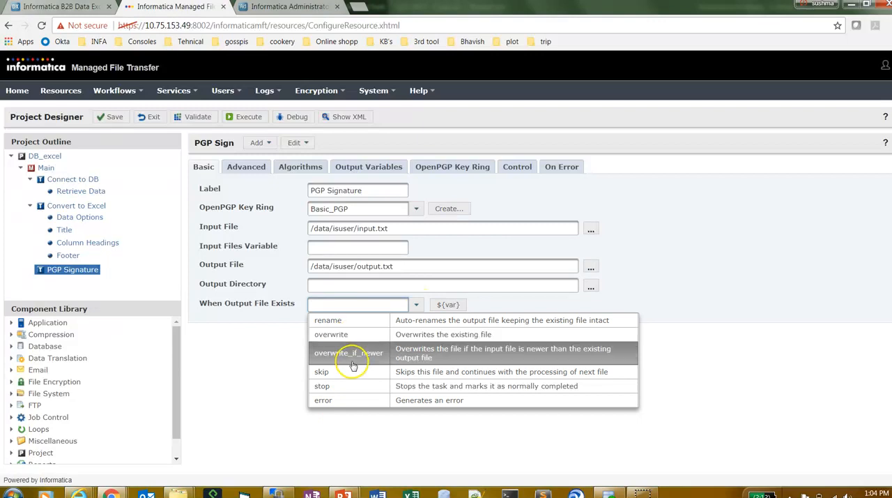
mouse_move(348, 371)
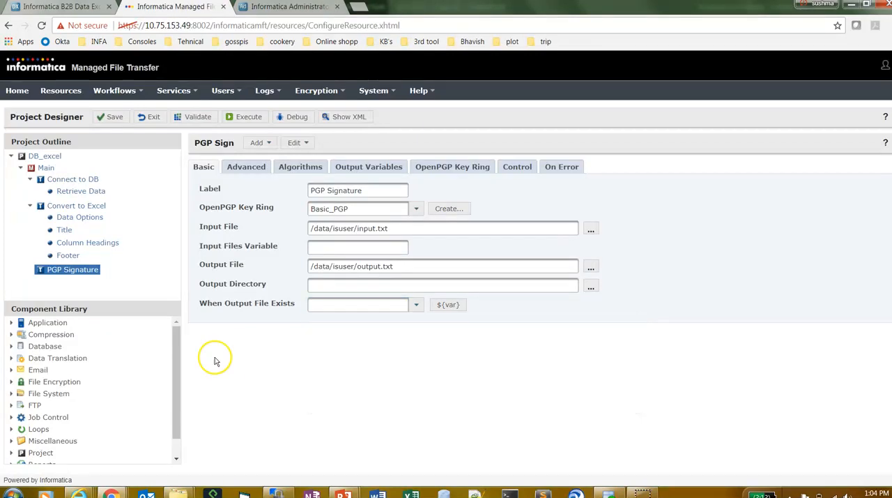
Save the DB_excel project with the configured PGP Signature step.
click(110, 117)
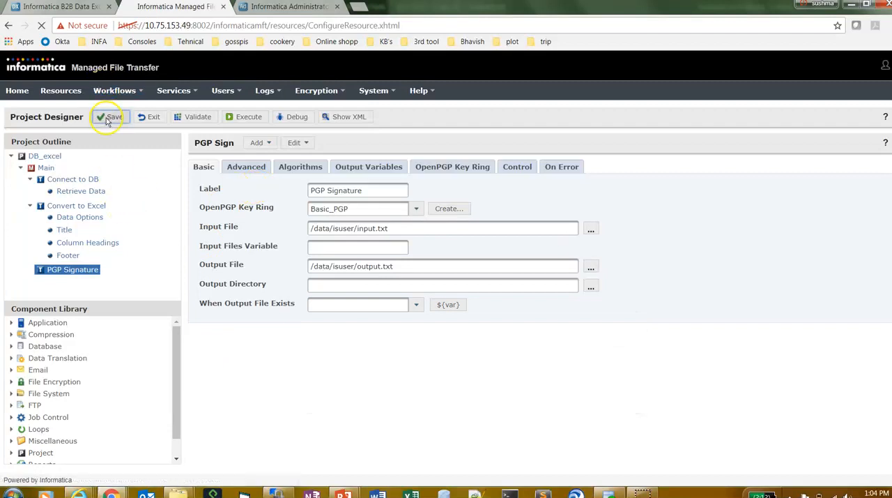
click(108, 117)
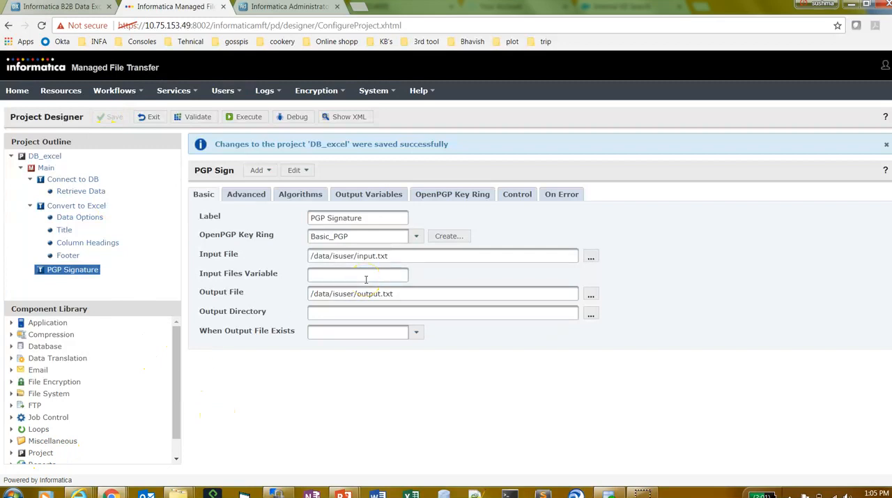
click(259, 142)
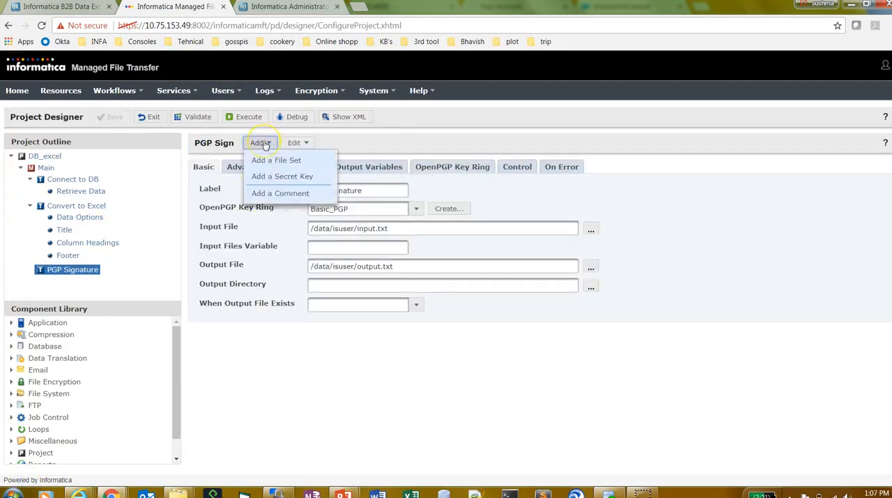
click(282, 176)
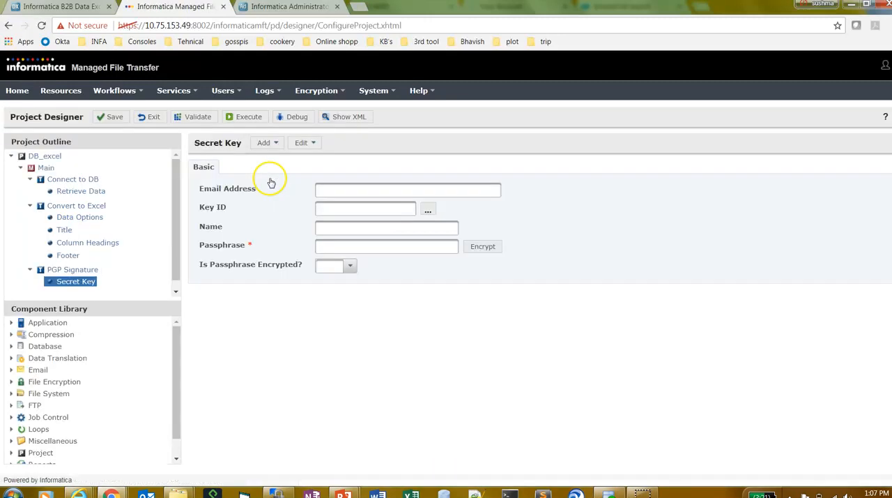
click(407, 190)
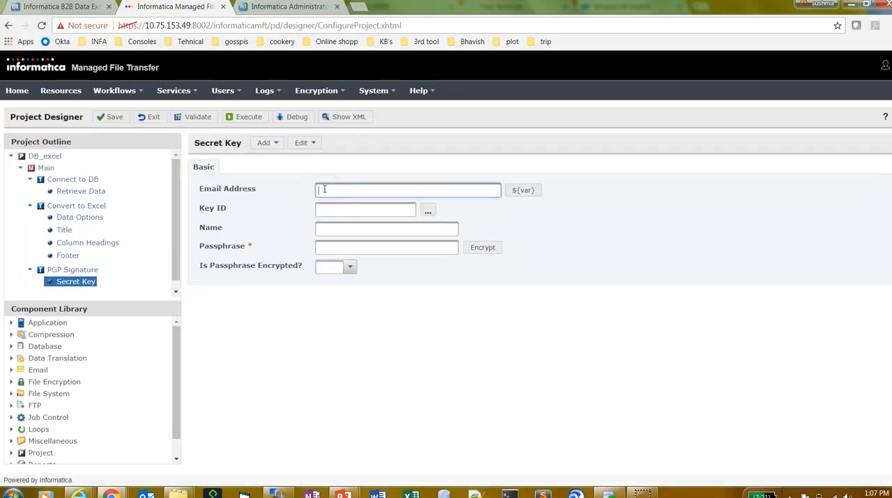
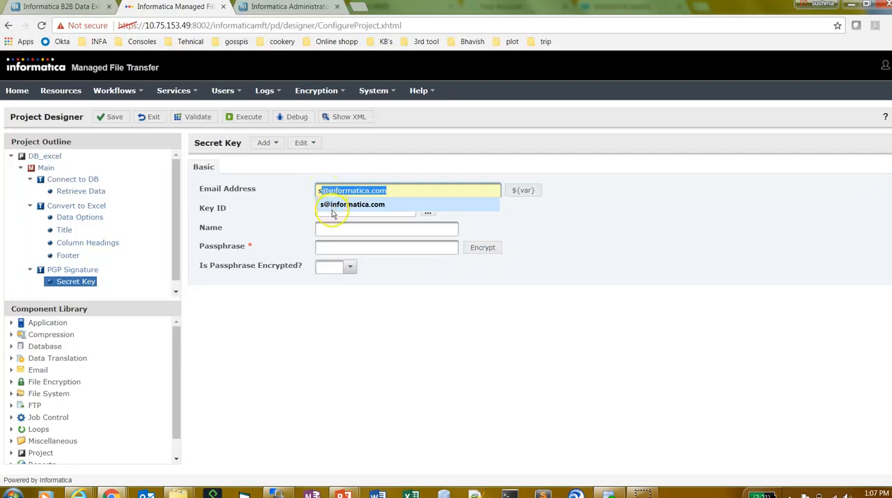
click(427, 212)
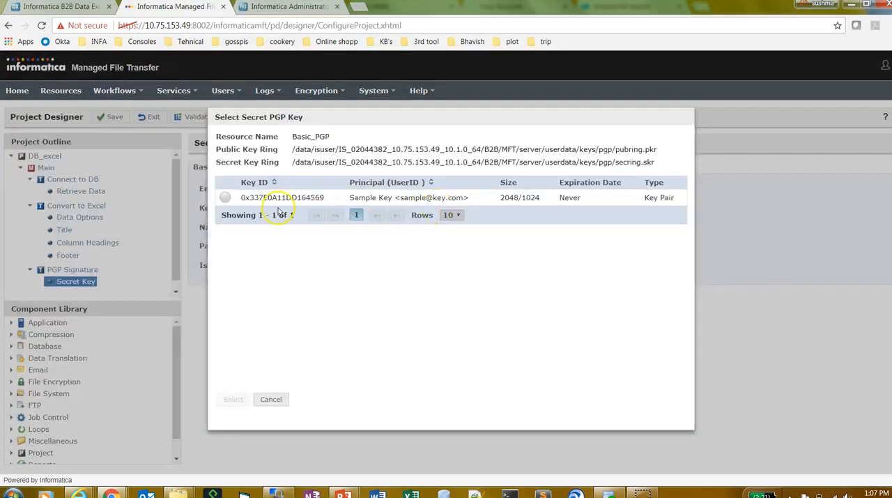
click(226, 198)
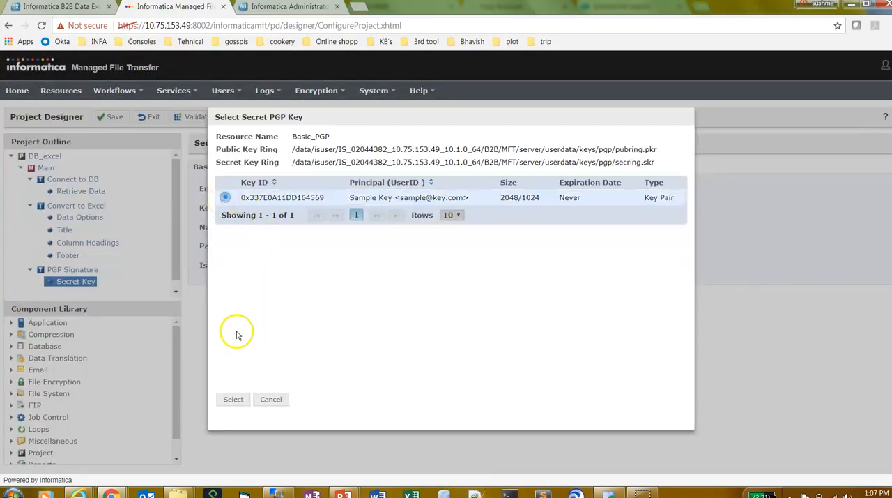
mouse_move(402, 221)
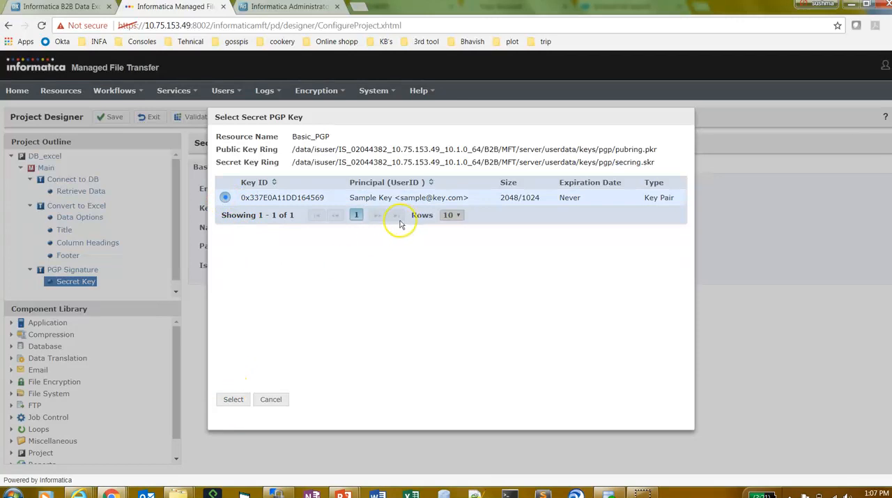
click(233, 399)
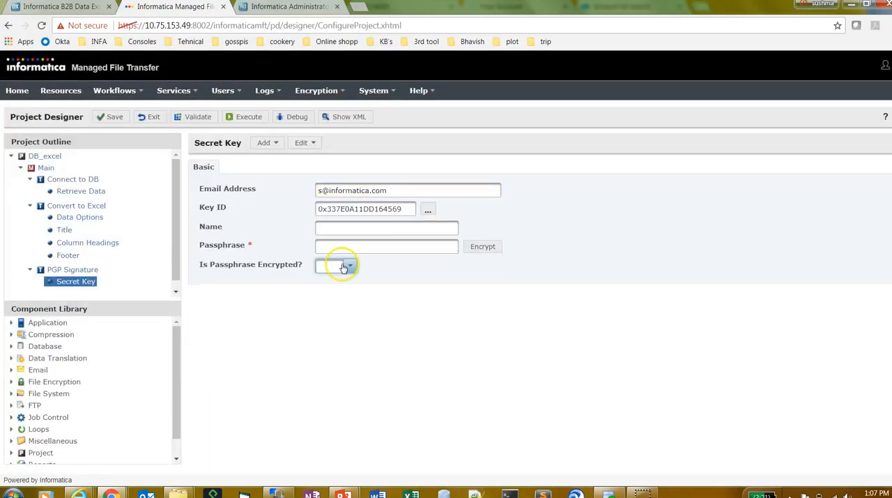
Name the secret key 'test', enter its passphrase, and set Is Passphrase Encrypted to No.
click(387, 227)
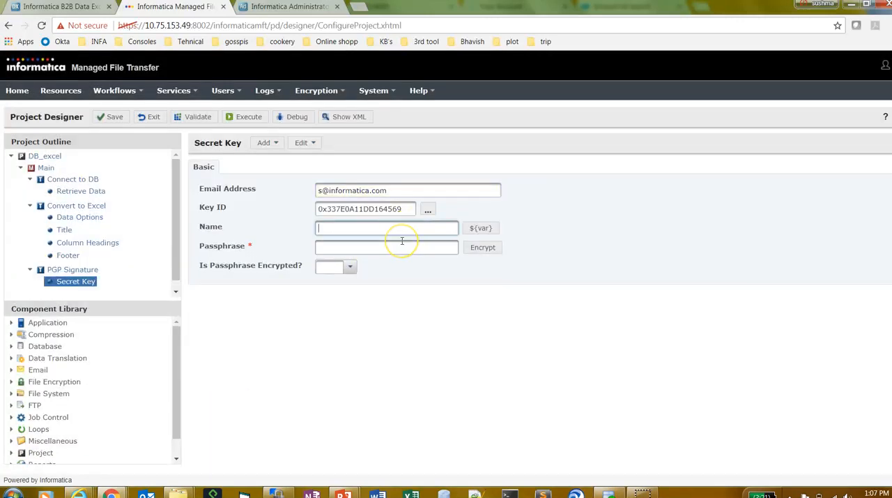
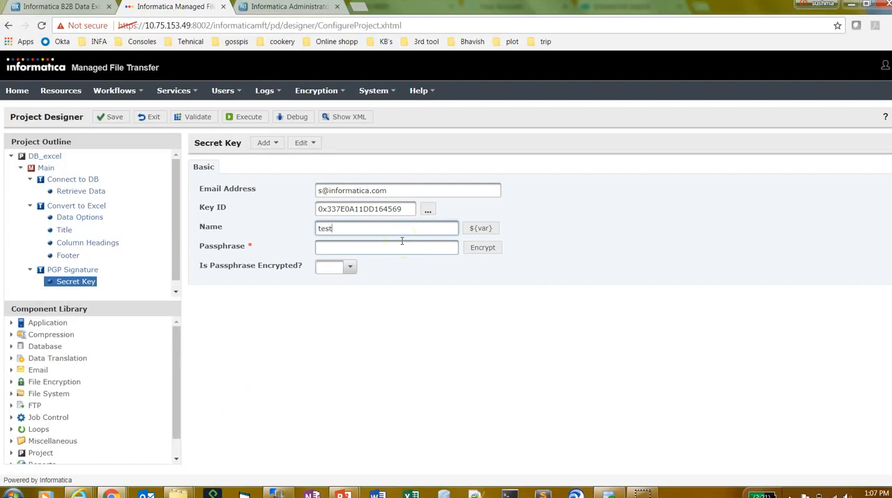
click(386, 245)
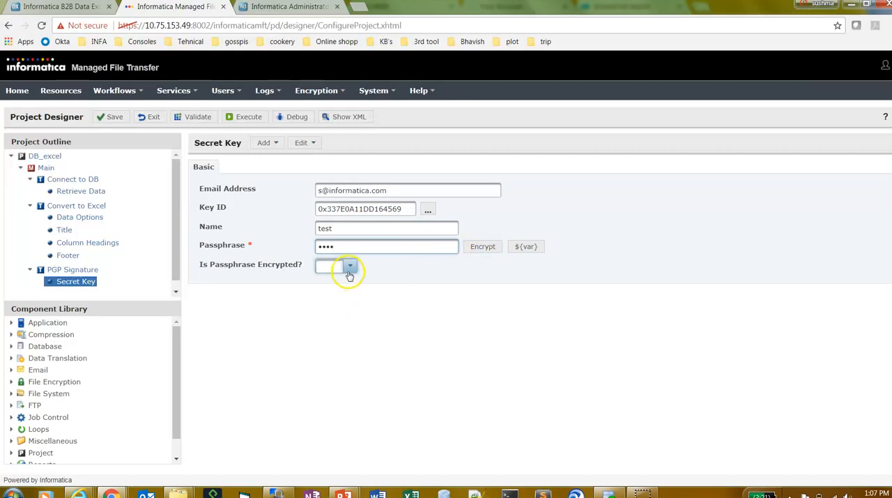
click(348, 266)
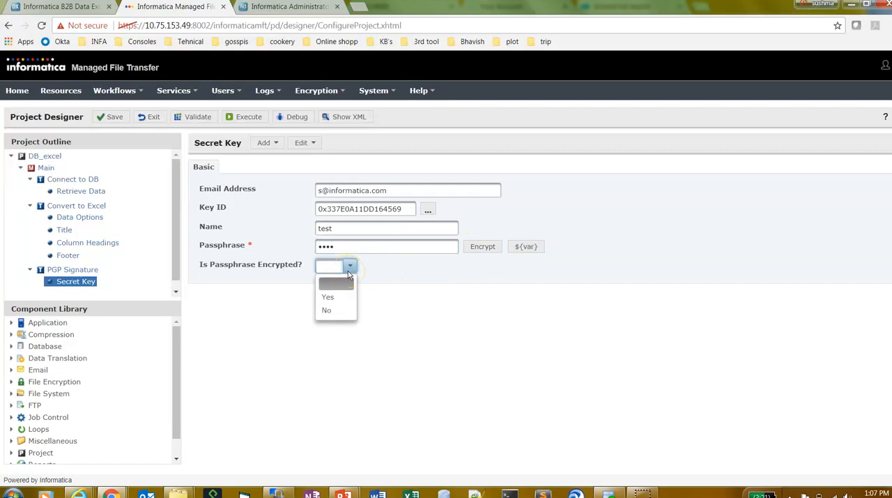
mouse_move(327, 310)
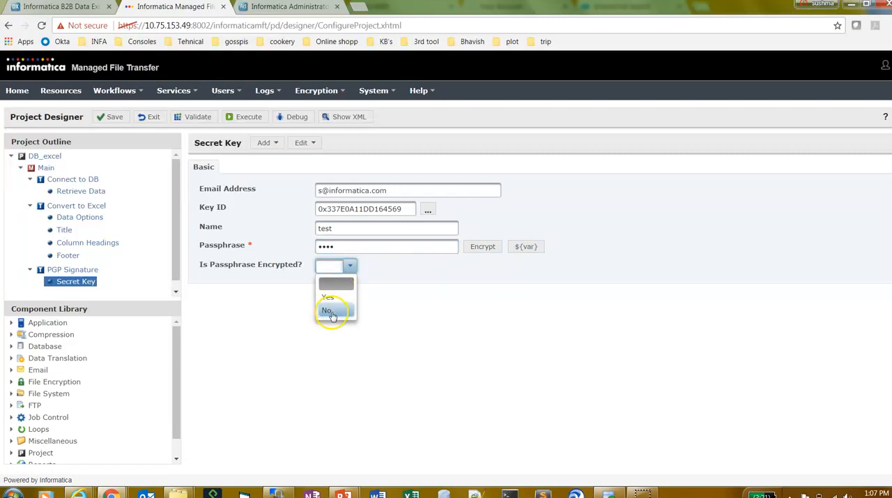
click(328, 309)
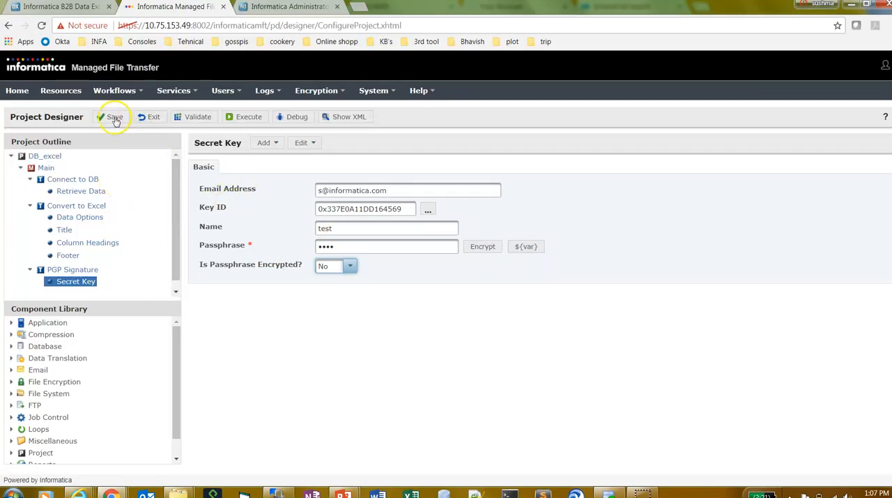
Save DB_excel and validate that it compiles with no errors.
click(114, 117)
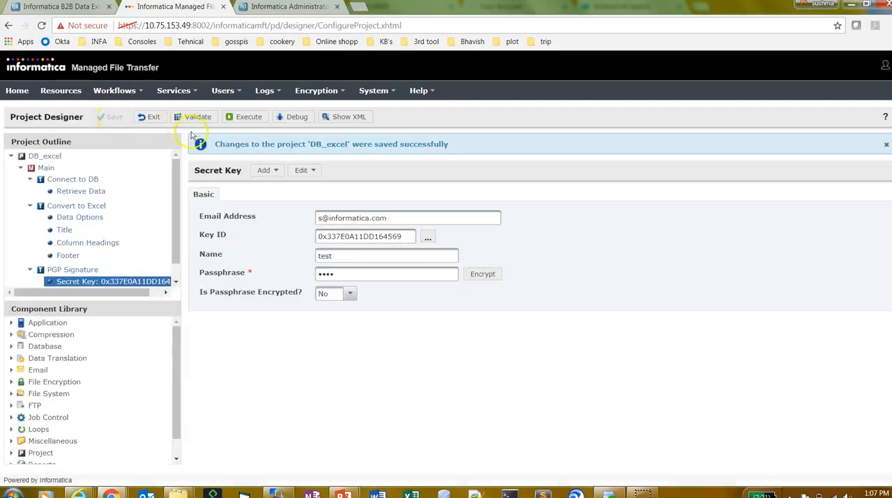
click(198, 117)
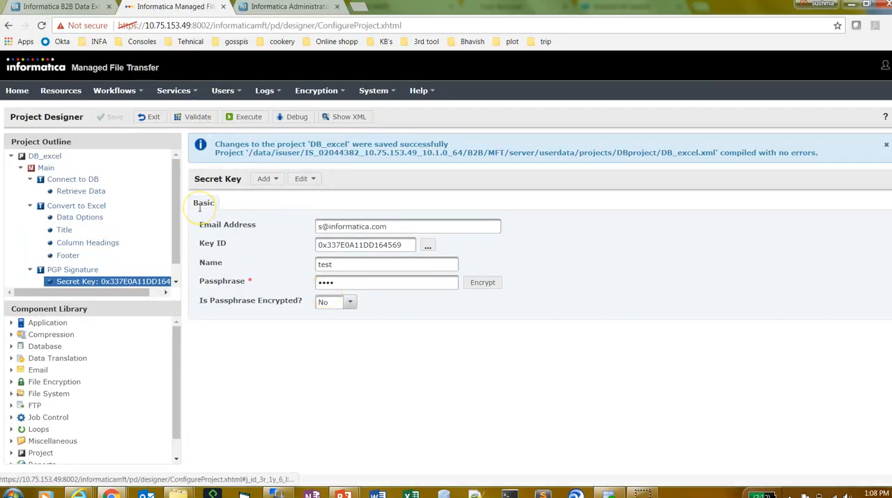
mouse_move(223, 89)
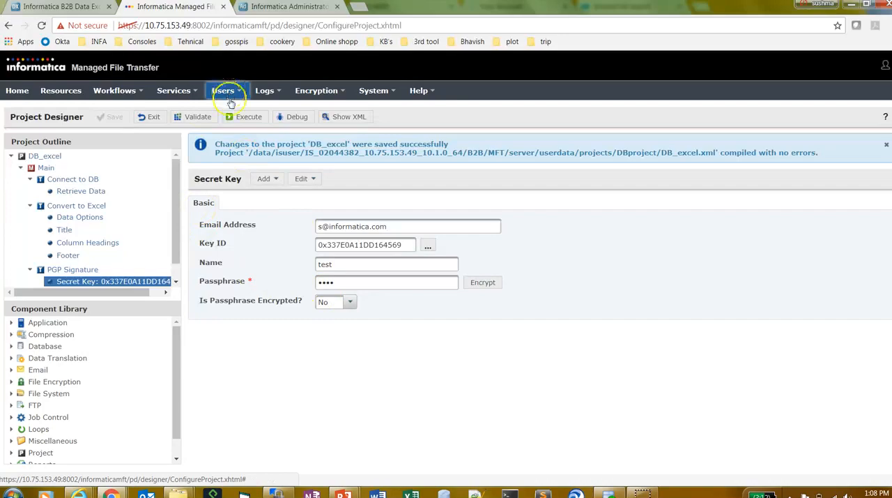